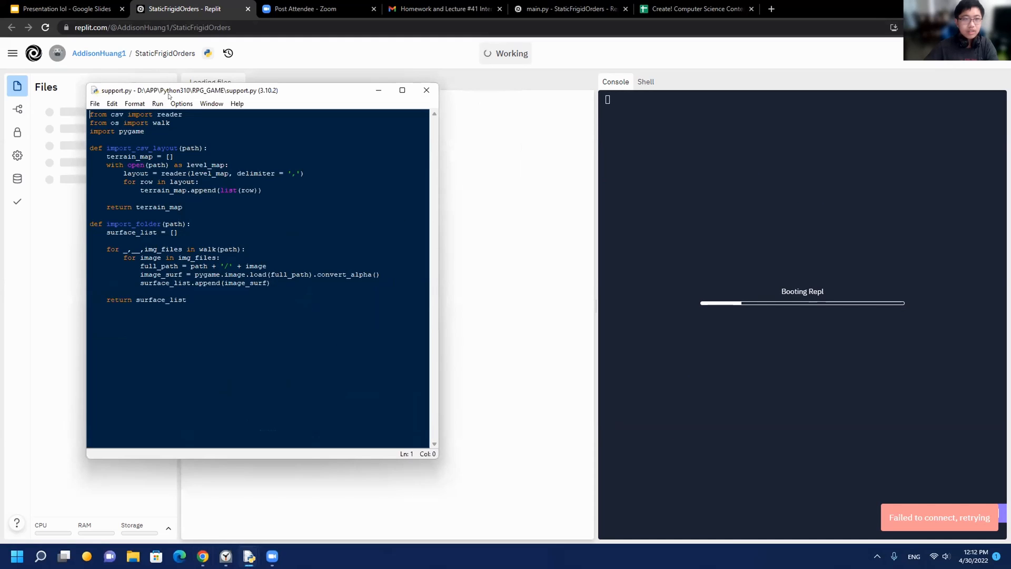
- Drag across level.py's code to show the monster-respawning method
left_click_drag(168, 89, 288, 97)
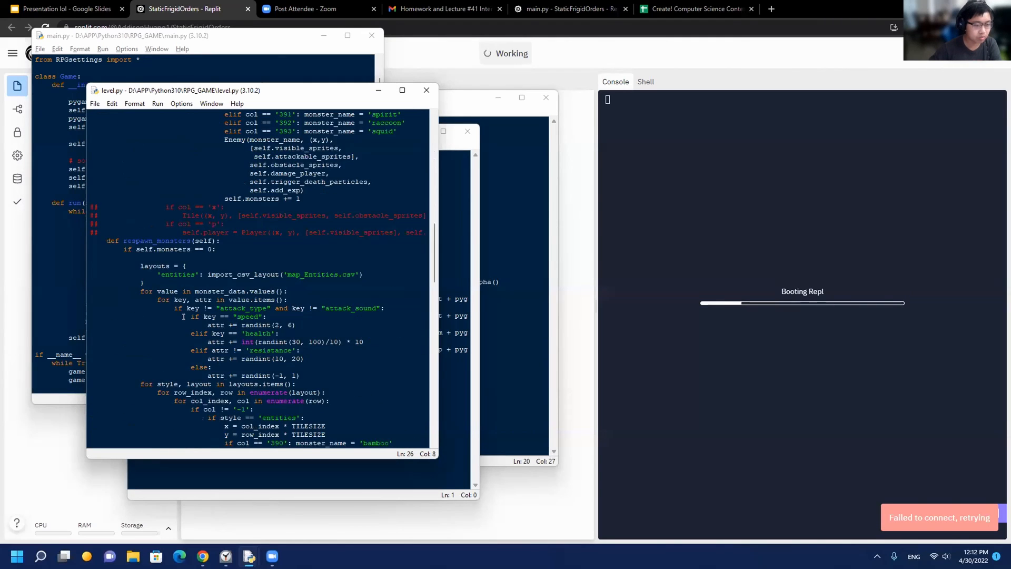
- Scroll down through level.py to its run loop that respawns monsters
scroll("down", 3)
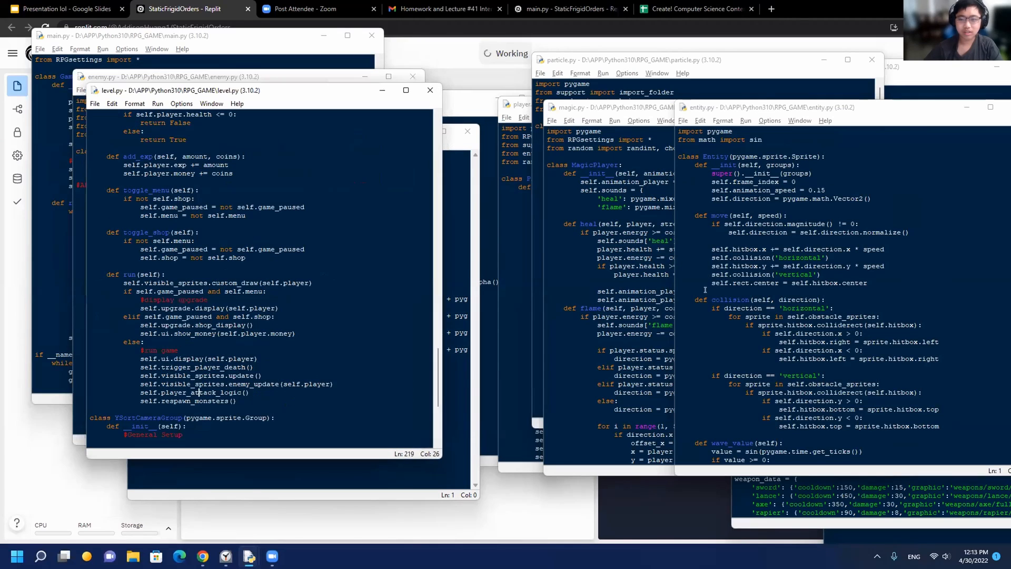
- Switch to the 'RPG thingy' deck and start the slideshow
left_click(69, 9)
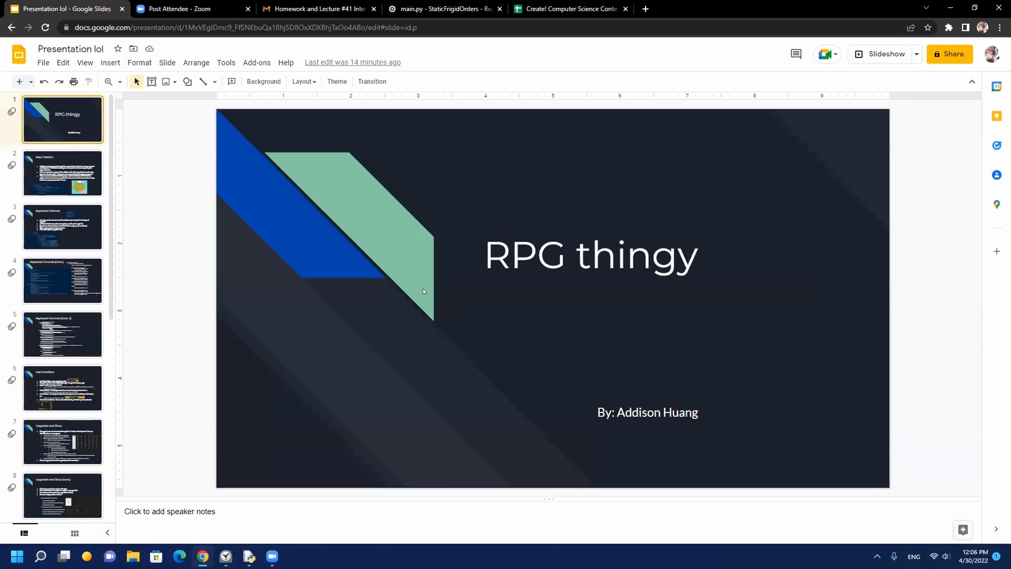
left_click(879, 54)
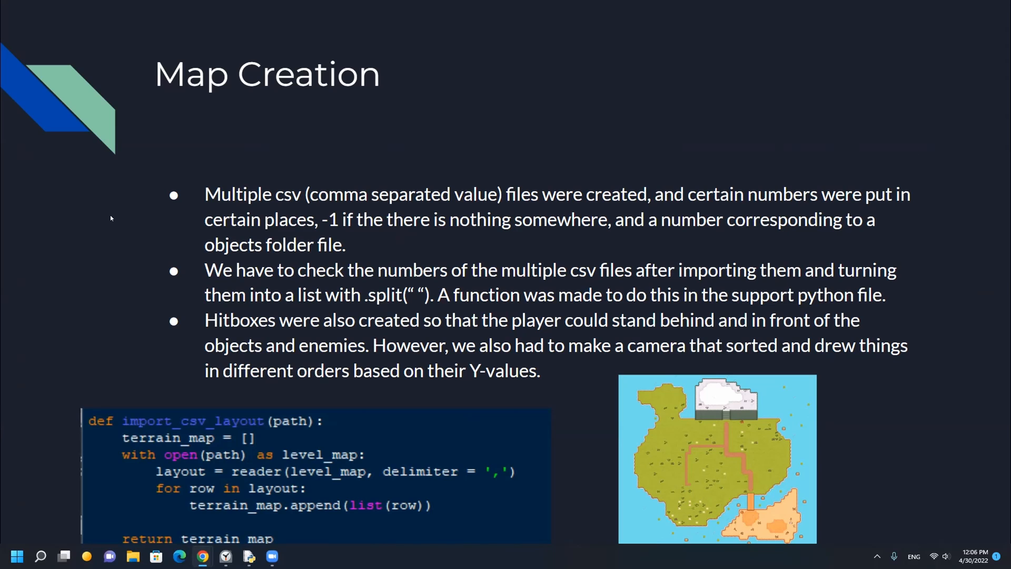
mouse_move(972, 170)
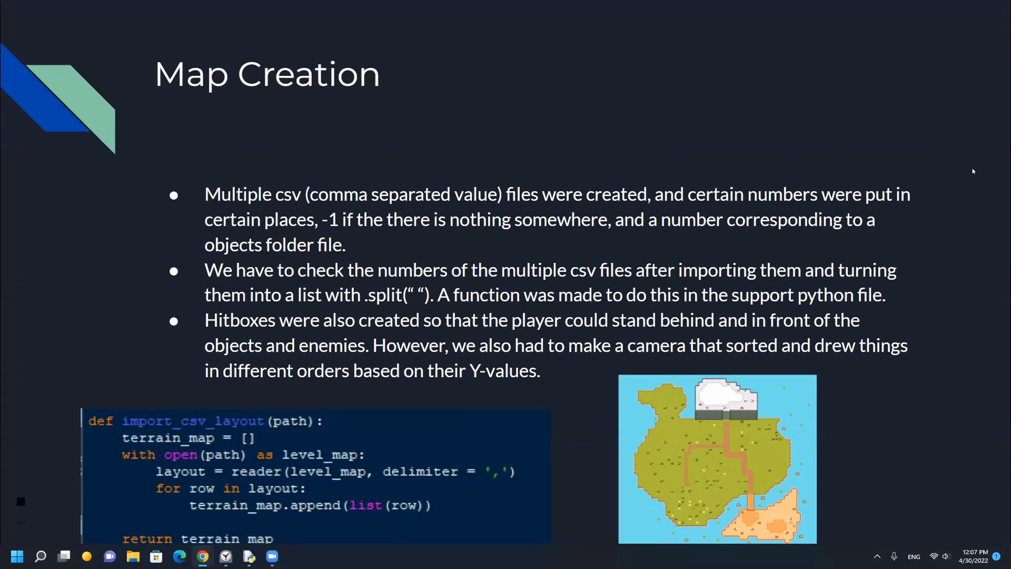
mouse_move(250, 534)
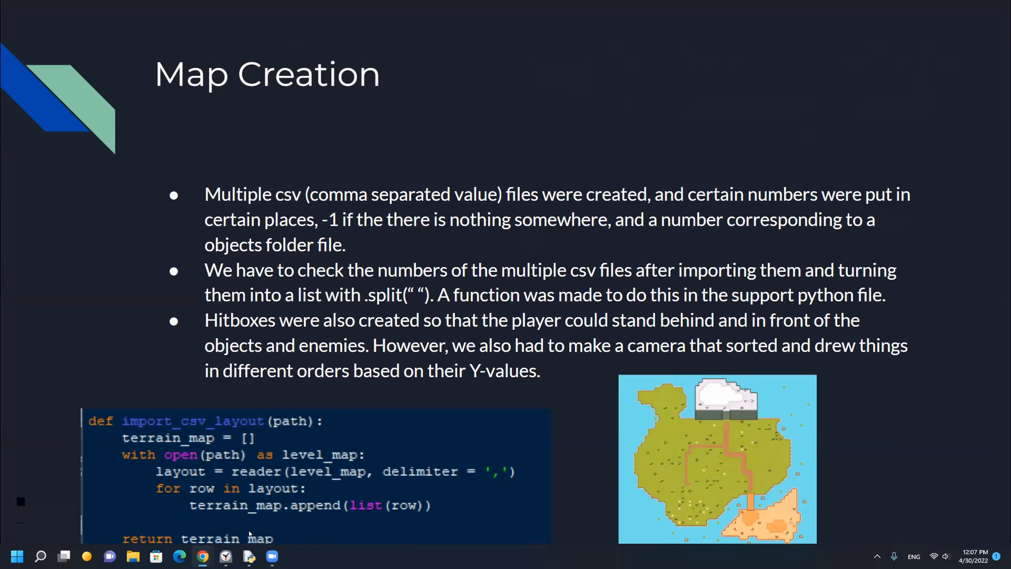
mouse_move(299, 437)
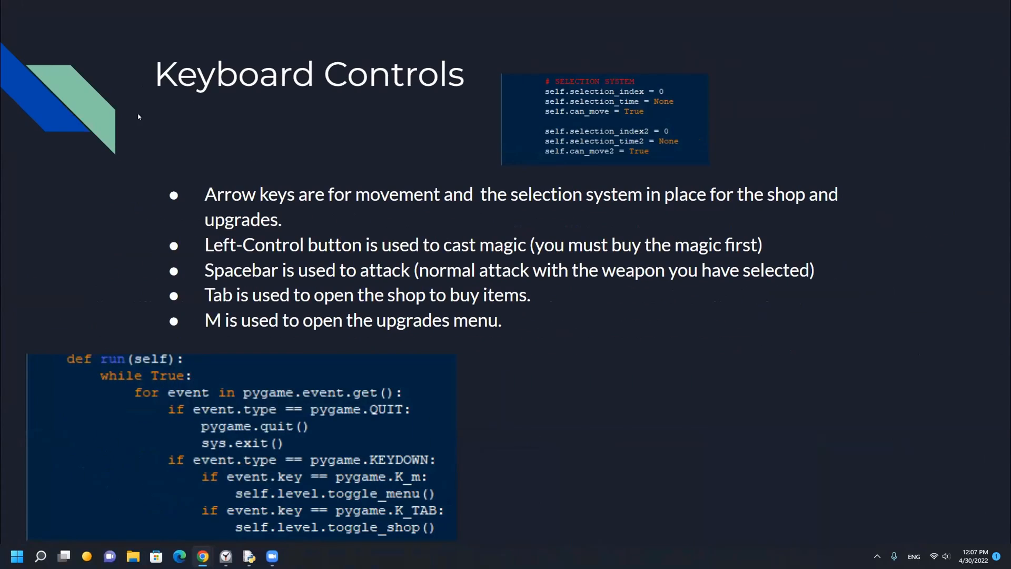
mouse_move(818, 475)
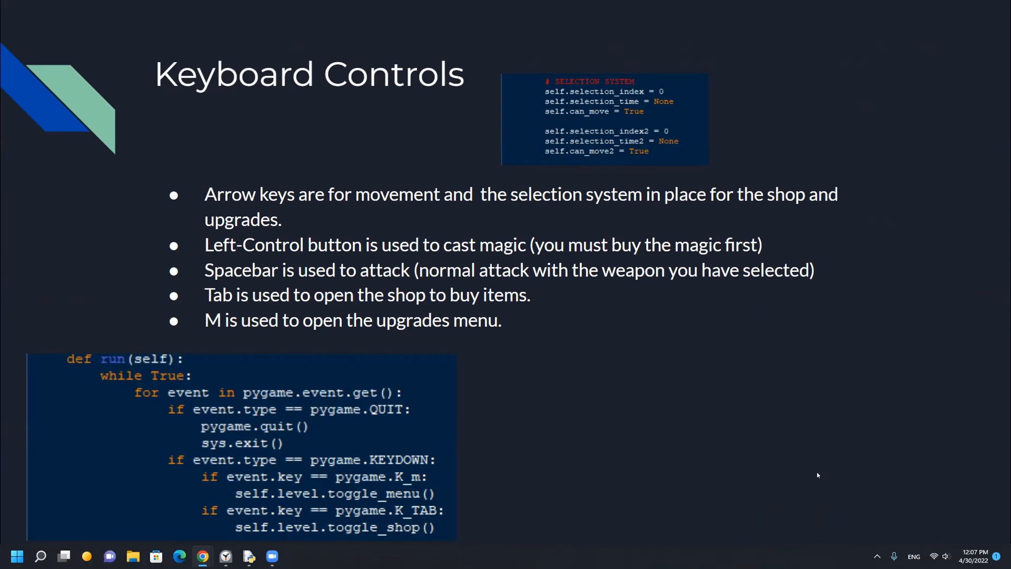
- Advance past Keyboard Controls to the Upgrades and Shop slide
key("Right")
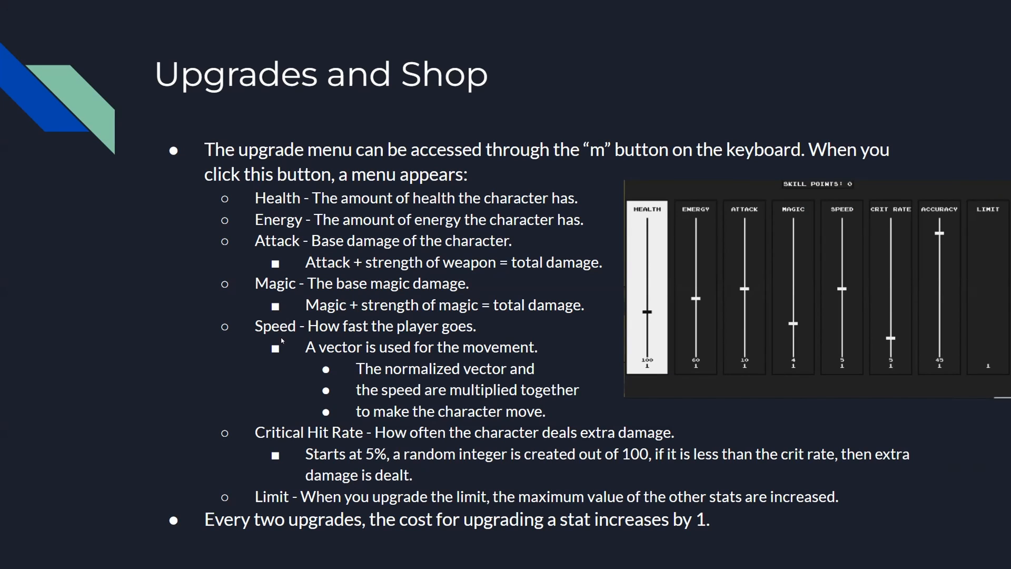
mouse_move(837, 393)
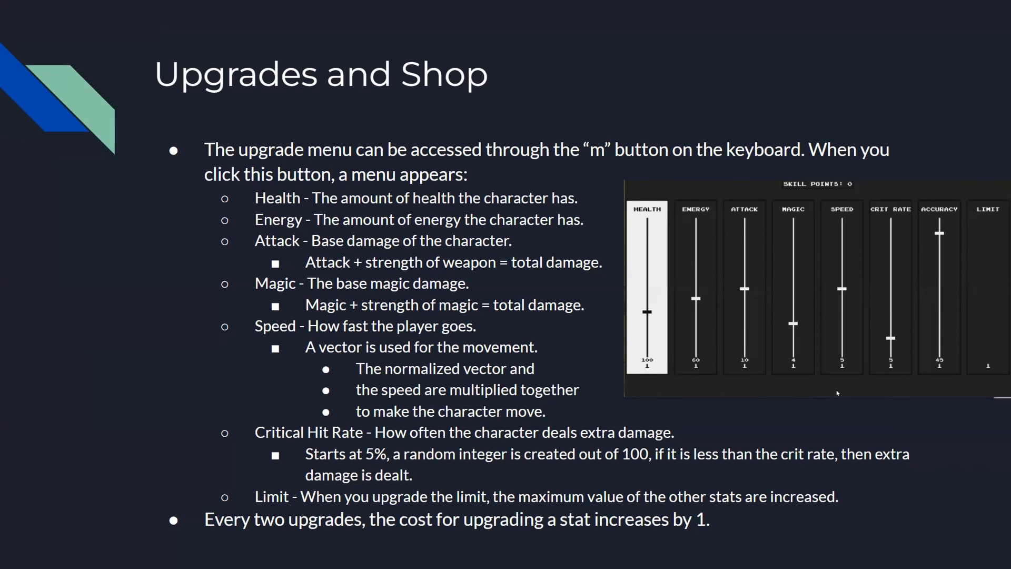
mouse_move(583, 281)
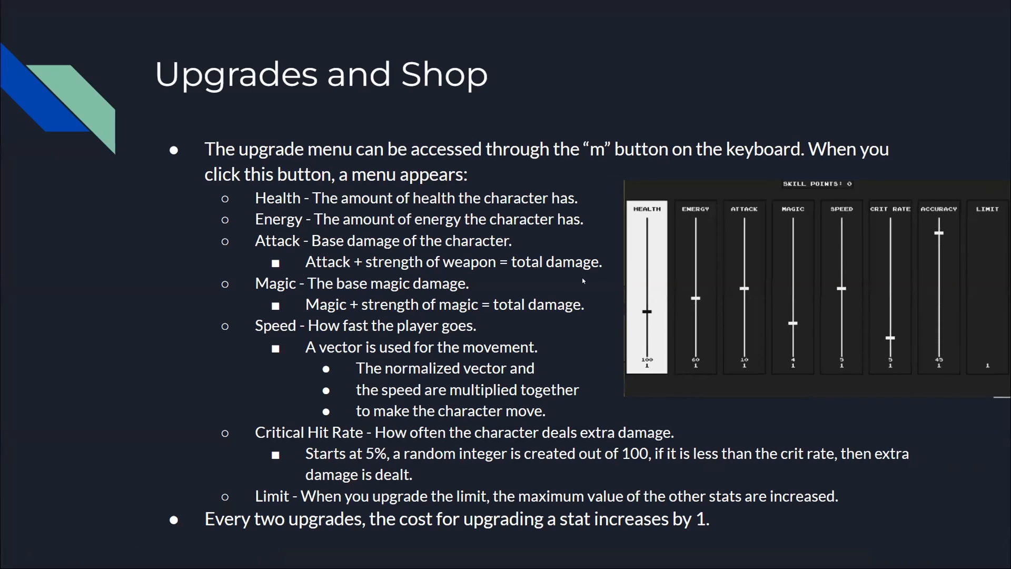
key("Right")
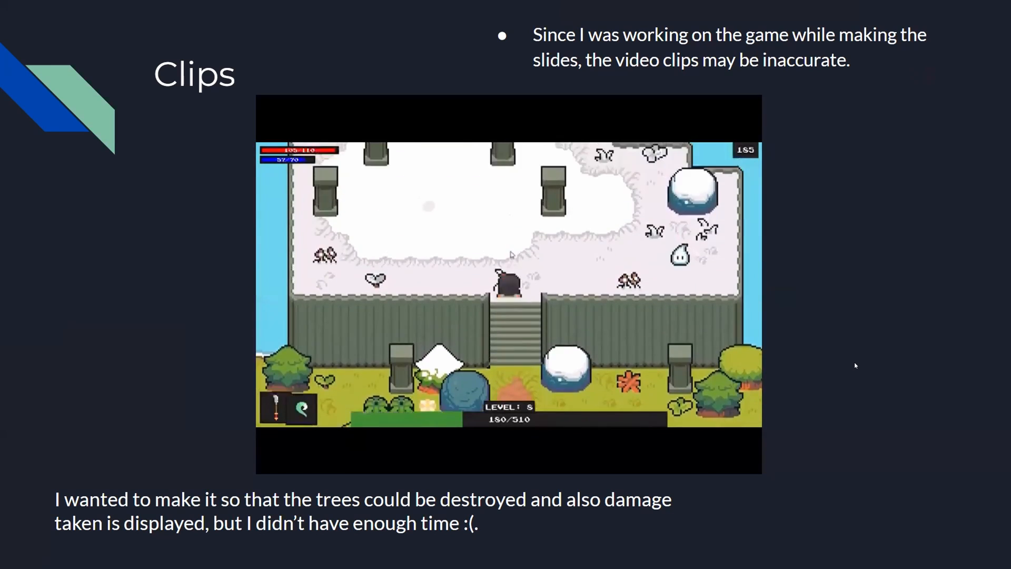
- Go to Clips (cont.) and play the upgrade-menu gameplay video
key("Right")
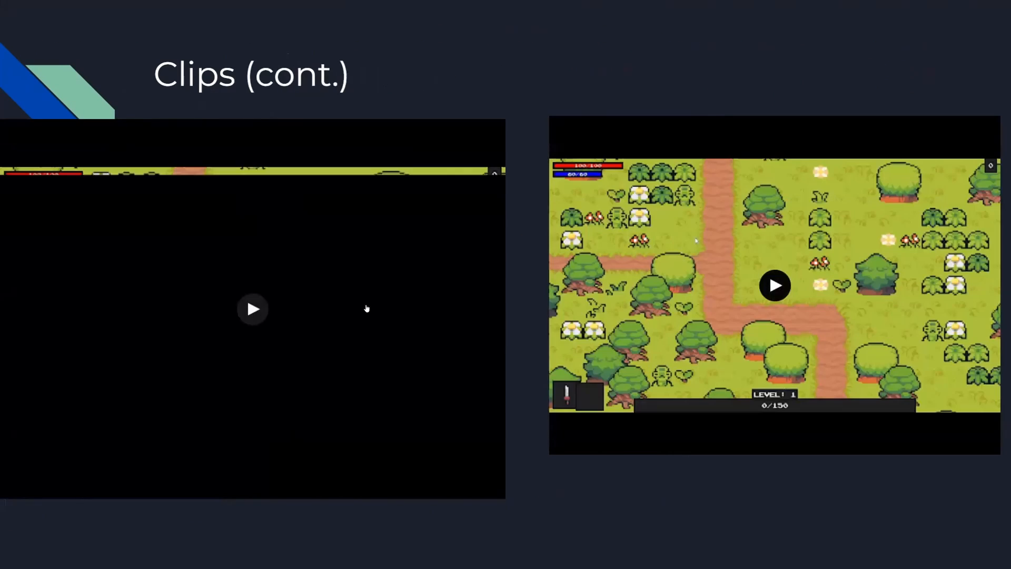
left_click(252, 309)
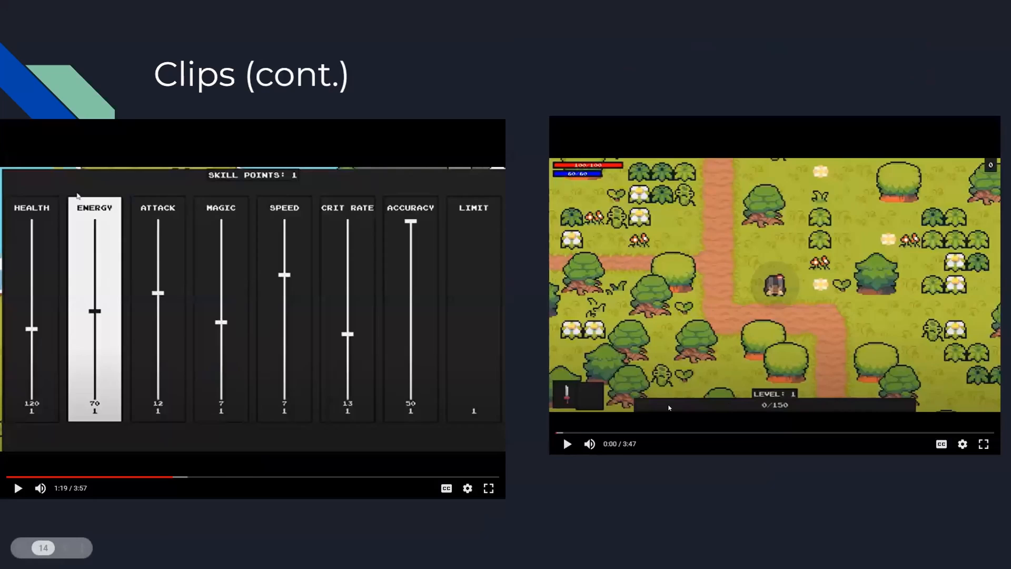